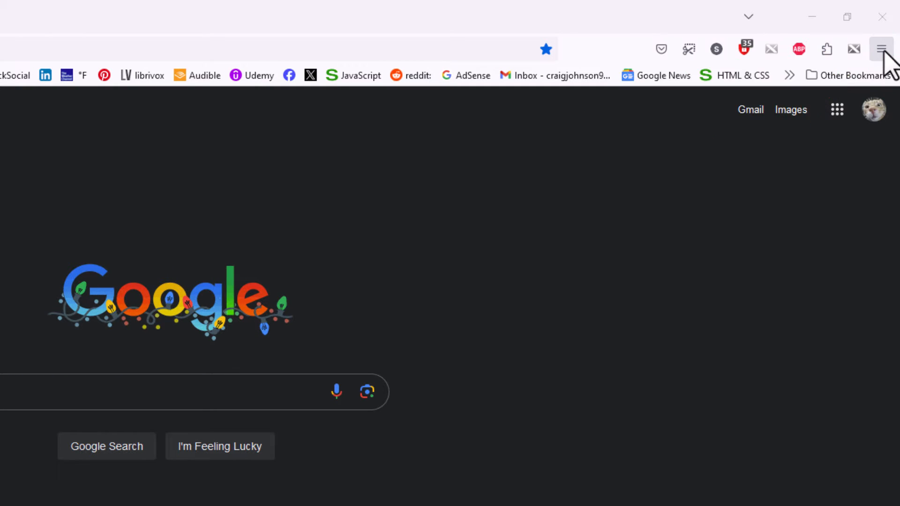
- Open Firefox Settings from the menu at the top right
{"action": "left_click", "coordinate": [883, 47]}
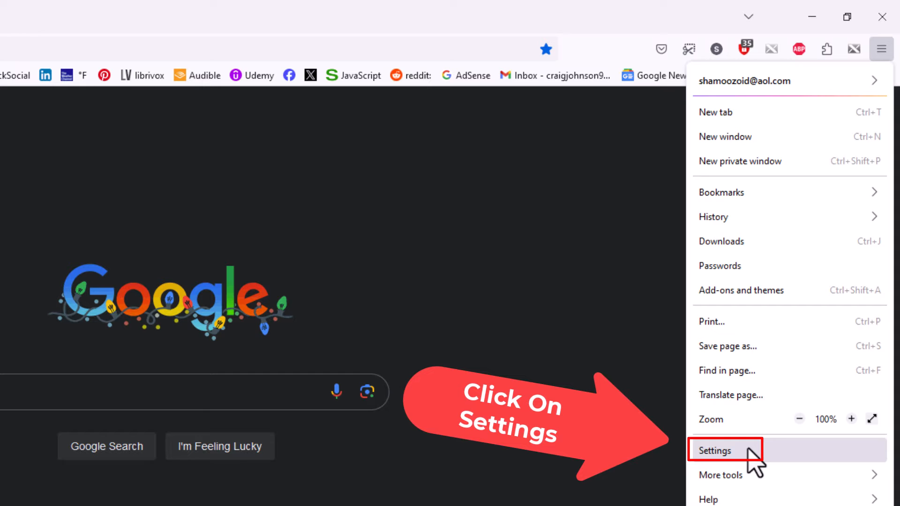
{"action": "left_click", "coordinate": [716, 451]}
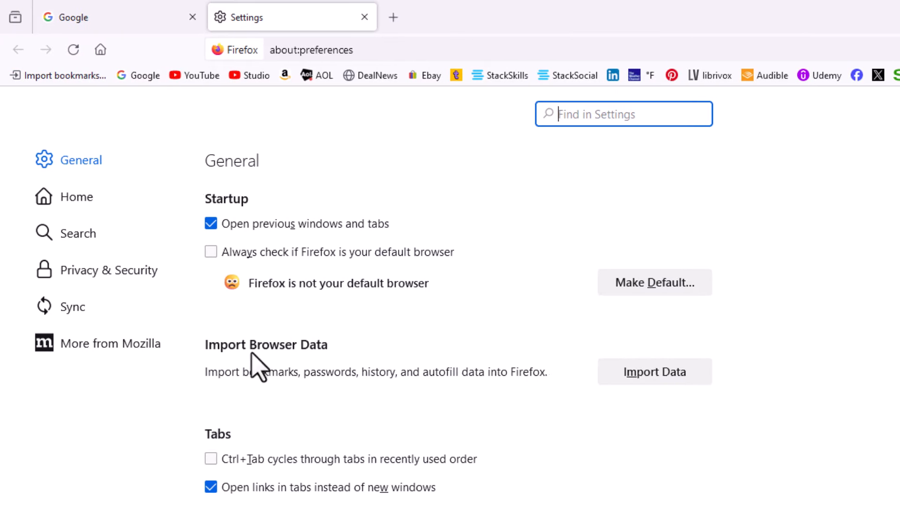
{"action": "mouse_move", "coordinate": [192, 312]}
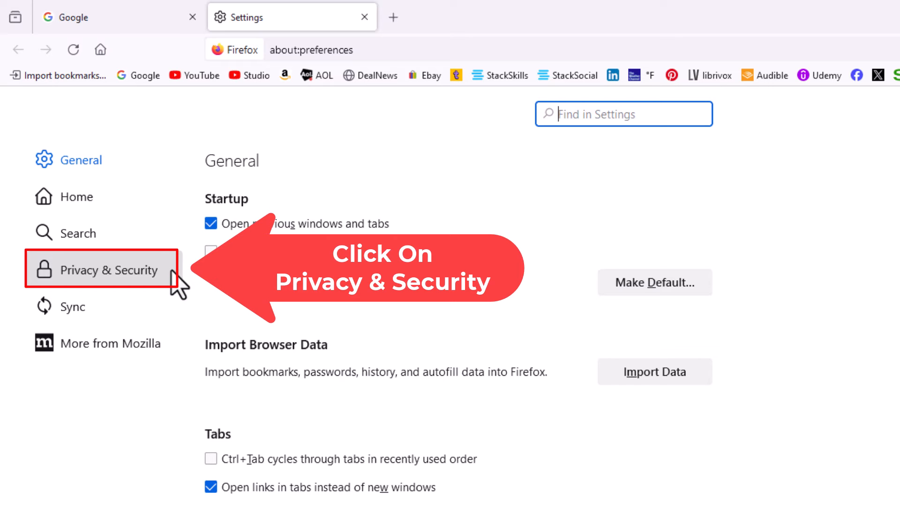
- Show Privacy & Security and scroll to the Permissions section listing Location
{"action": "left_click", "coordinate": [109, 270]}
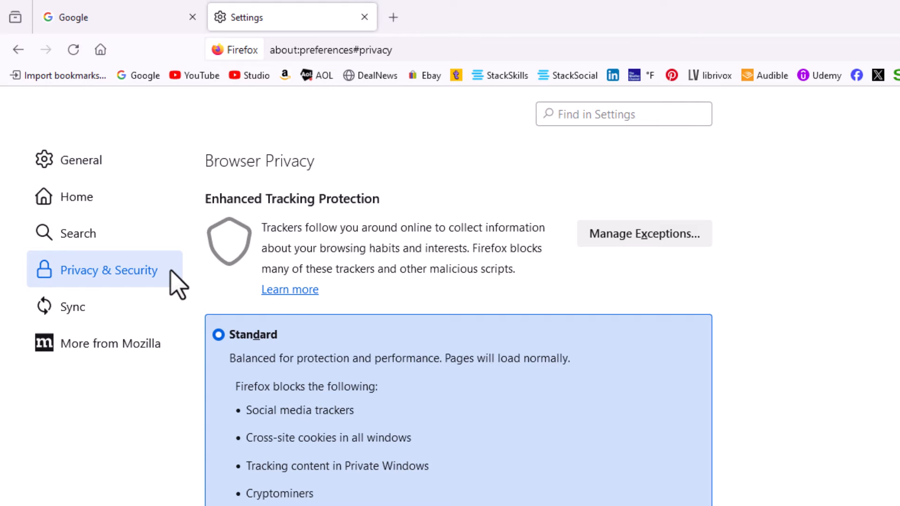
{"action": "scroll", "scroll_direction": "down", "scroll_amount": 3}
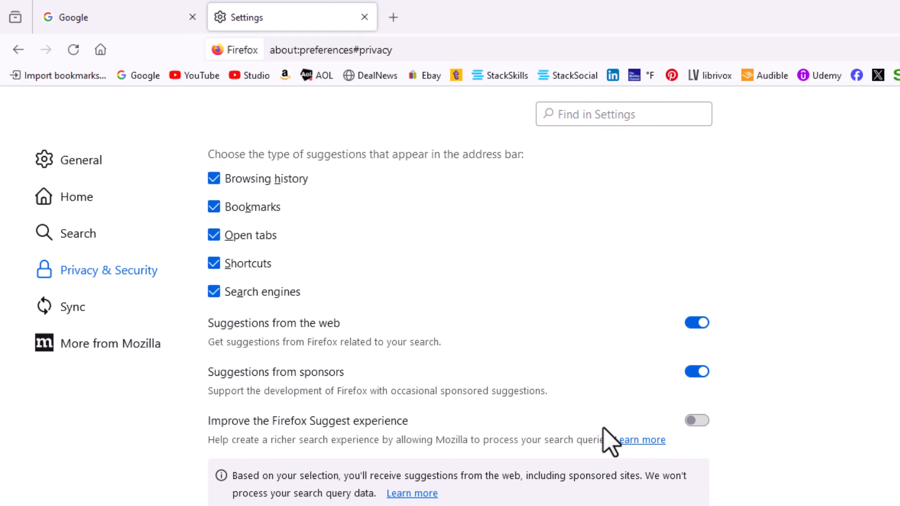
{"action": "scroll", "scroll_direction": "down", "scroll_amount": 3}
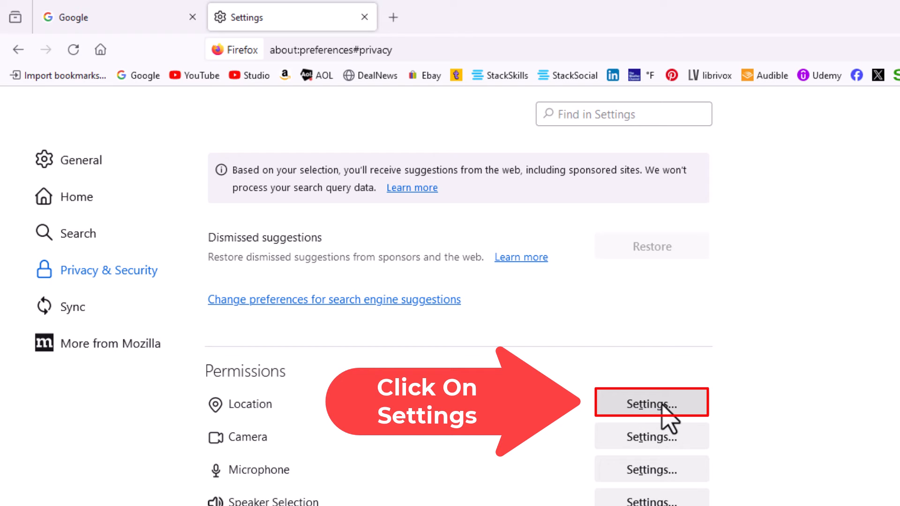
- In Location's settings dialog, tick 'Block new requests asking to access your location'
{"action": "left_click", "coordinate": [652, 415]}
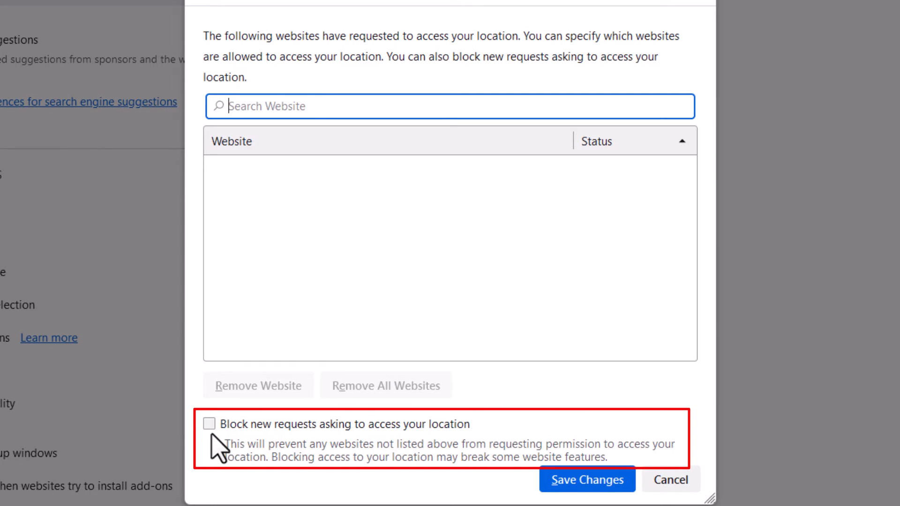
{"action": "left_click", "coordinate": [210, 424]}
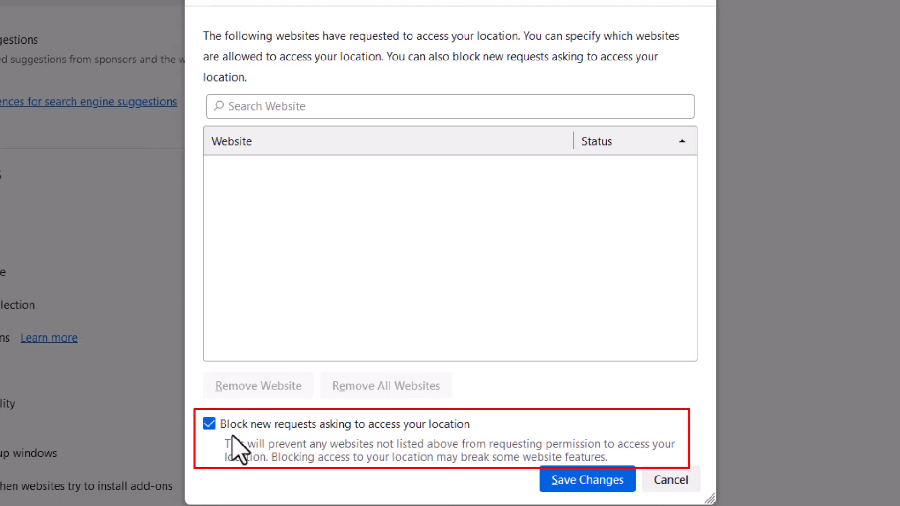
{"action": "mouse_move", "coordinate": [373, 452]}
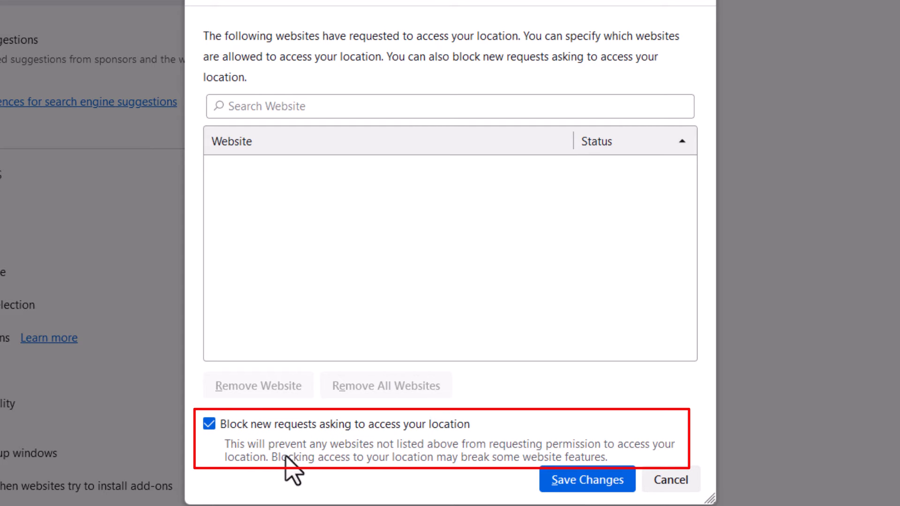
{"action": "mouse_move", "coordinate": [381, 479]}
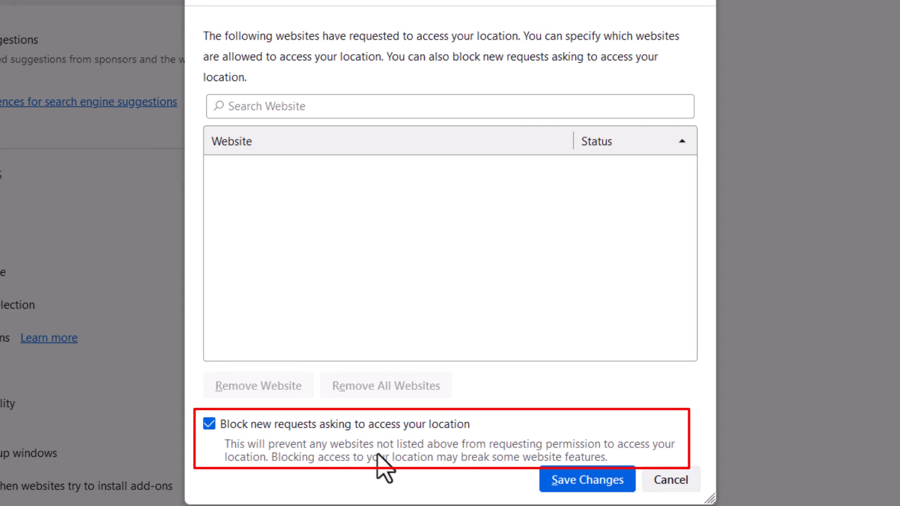
{"action": "mouse_move", "coordinate": [496, 472]}
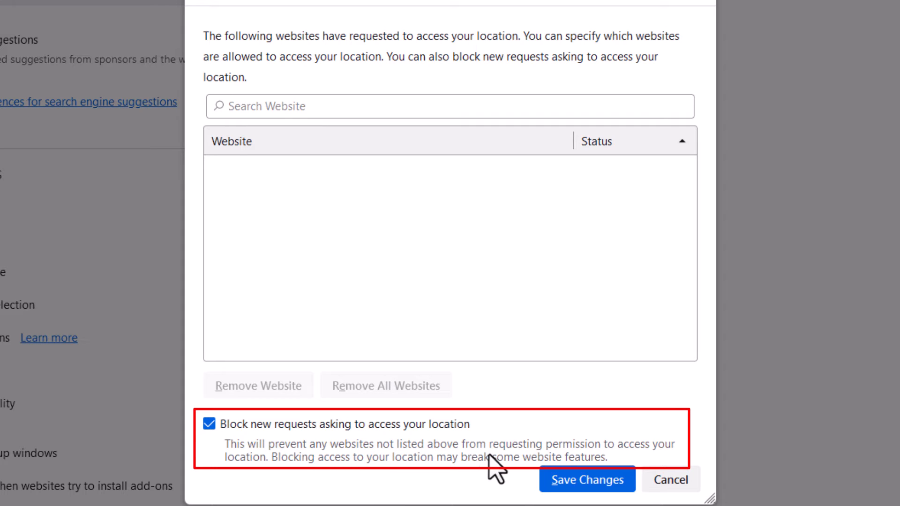
{"action": "mouse_move", "coordinate": [297, 486]}
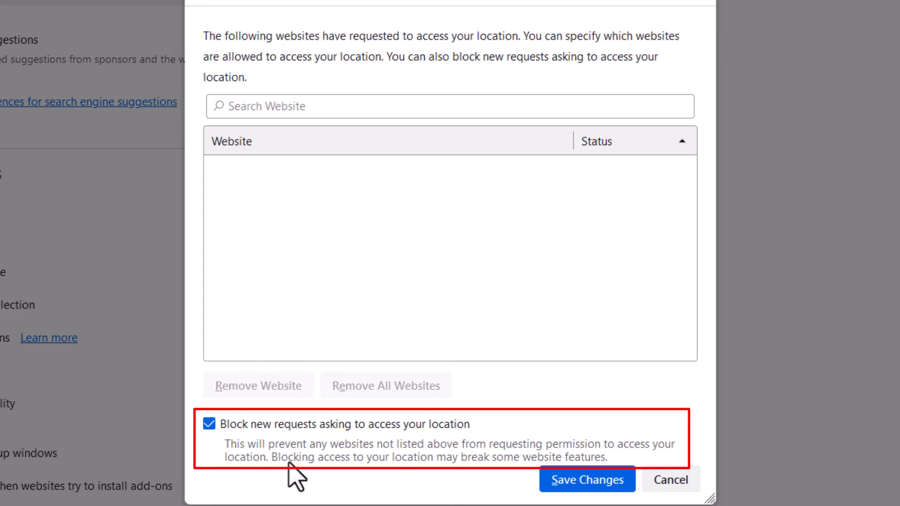
{"action": "mouse_move", "coordinate": [368, 484]}
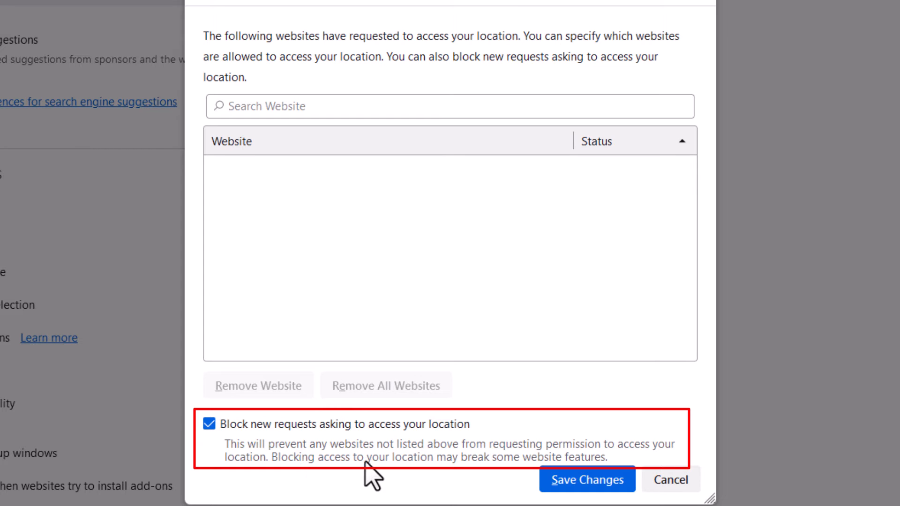
{"action": "mouse_move", "coordinate": [522, 472]}
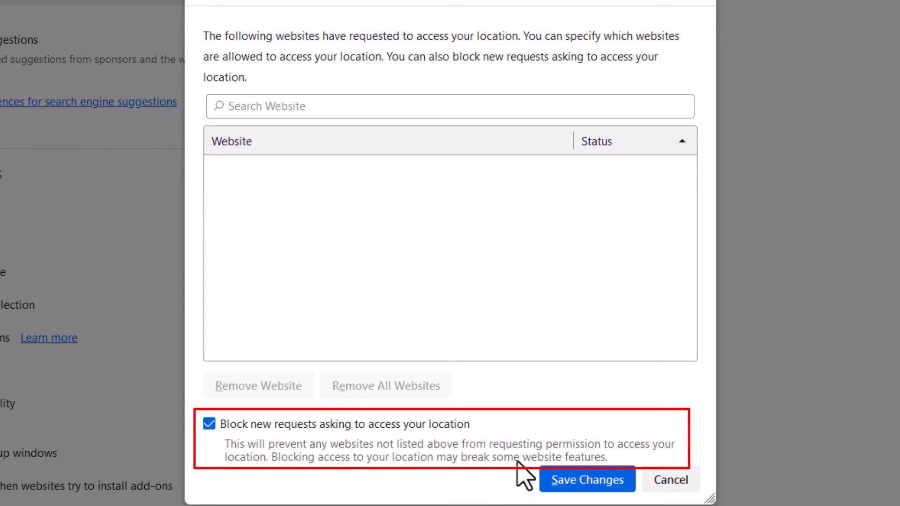
{"action": "mouse_move", "coordinate": [381, 476]}
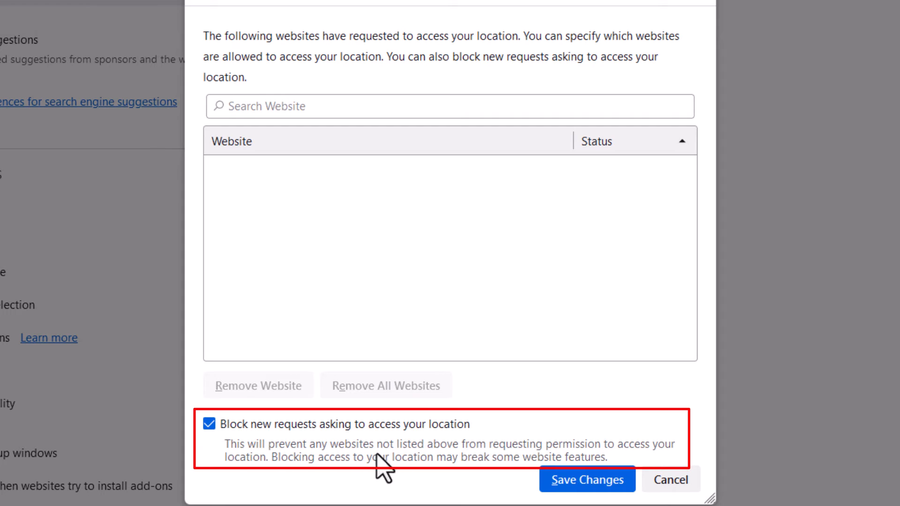
{"action": "mouse_move", "coordinate": [216, 461]}
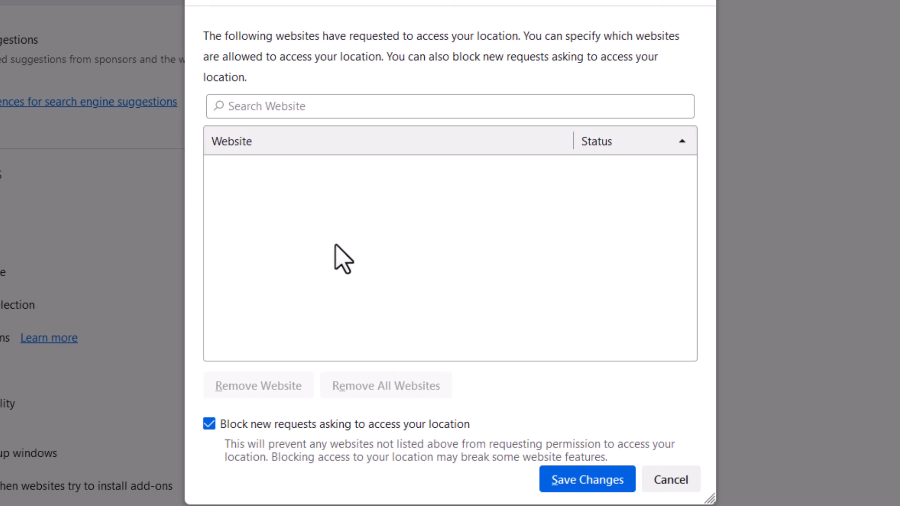
{"action": "mouse_move", "coordinate": [362, 253]}
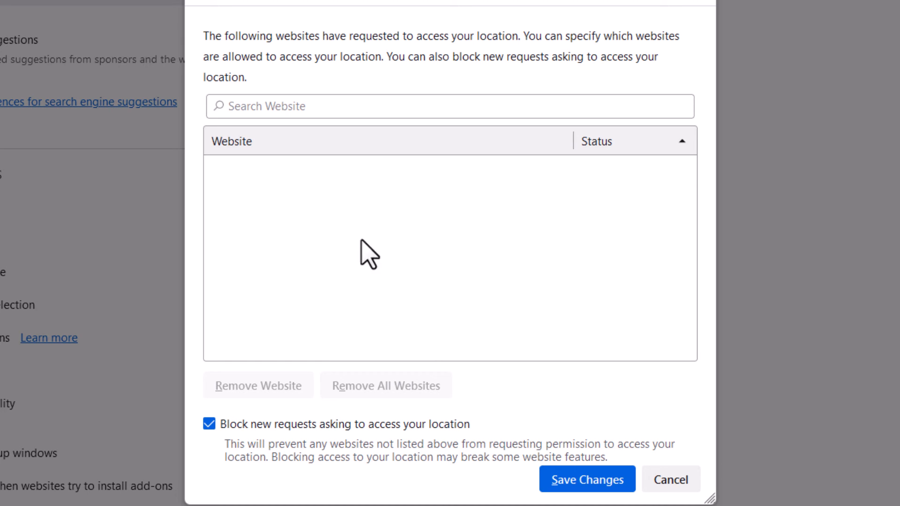
{"action": "mouse_move", "coordinate": [354, 321]}
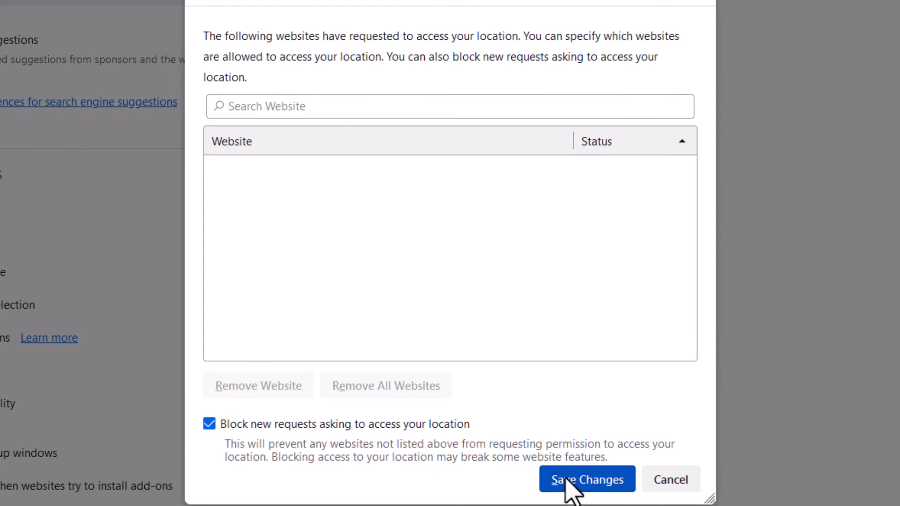
- Save the location permission changes with Save Changes
{"action": "left_click", "coordinate": [588, 492]}
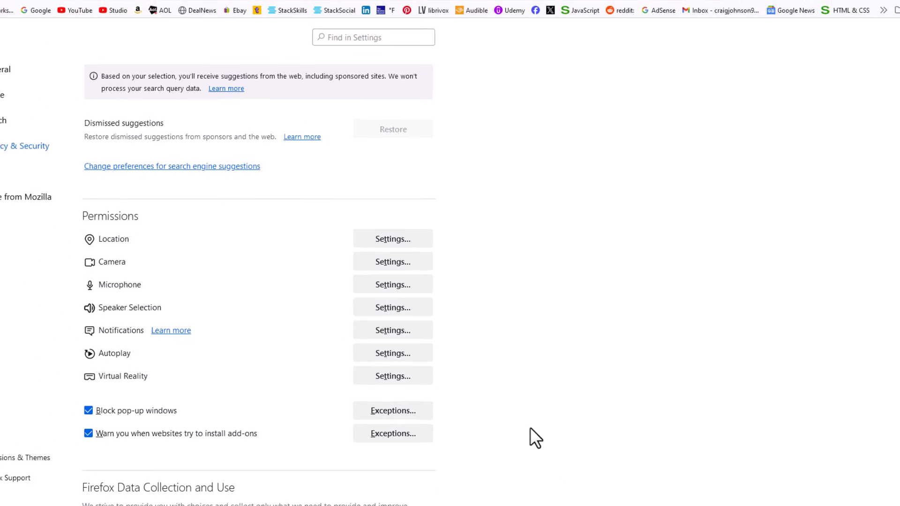